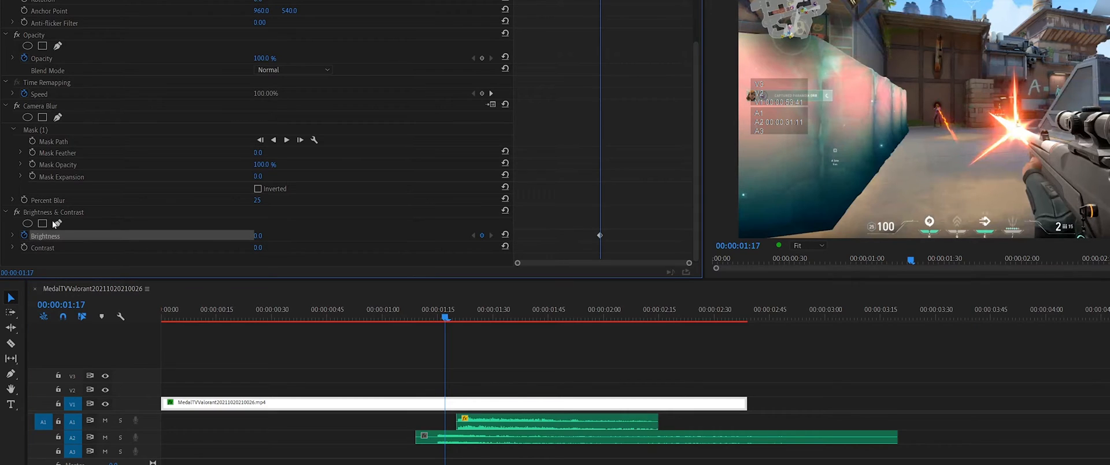
mouse_move(246, 214)
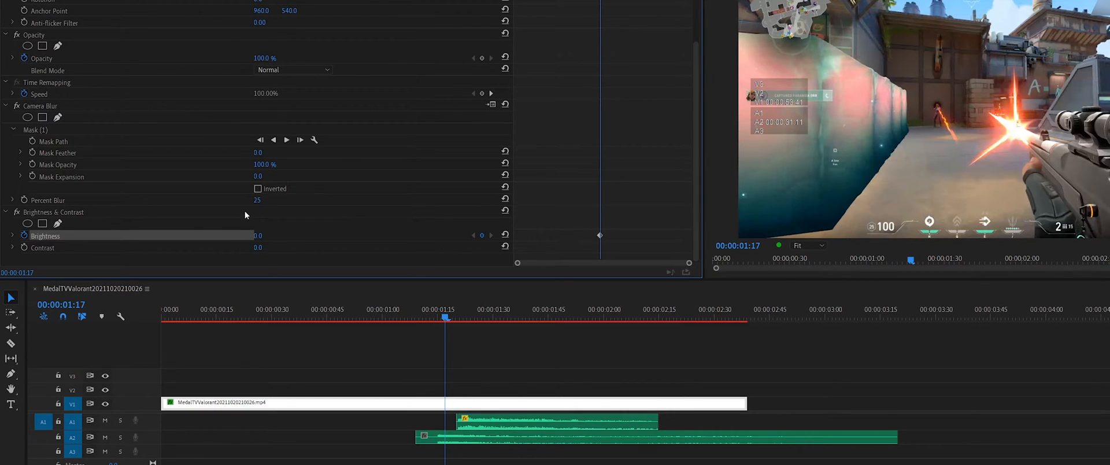